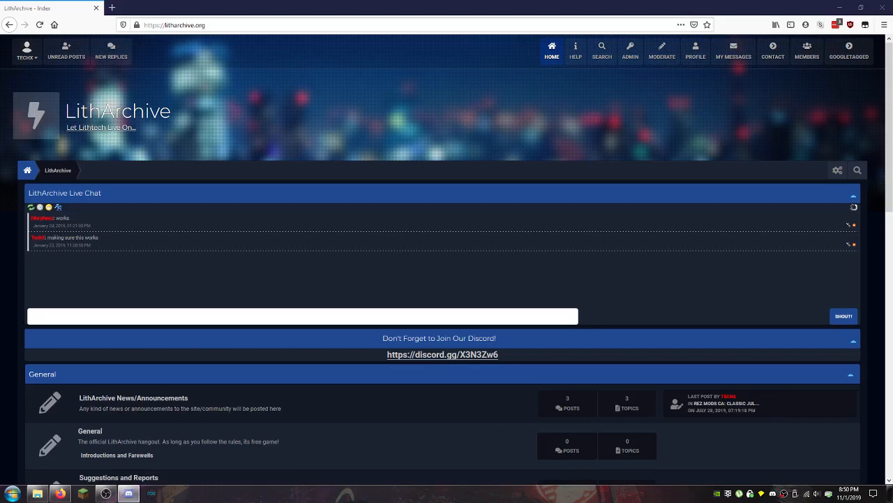
Scroll down the LithArchive forum index page
scroll(down, 3)
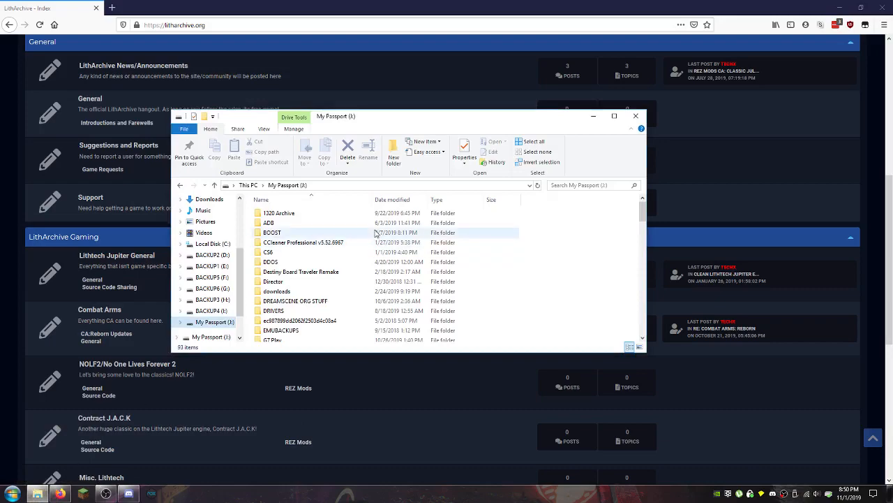
scroll(down, 3)
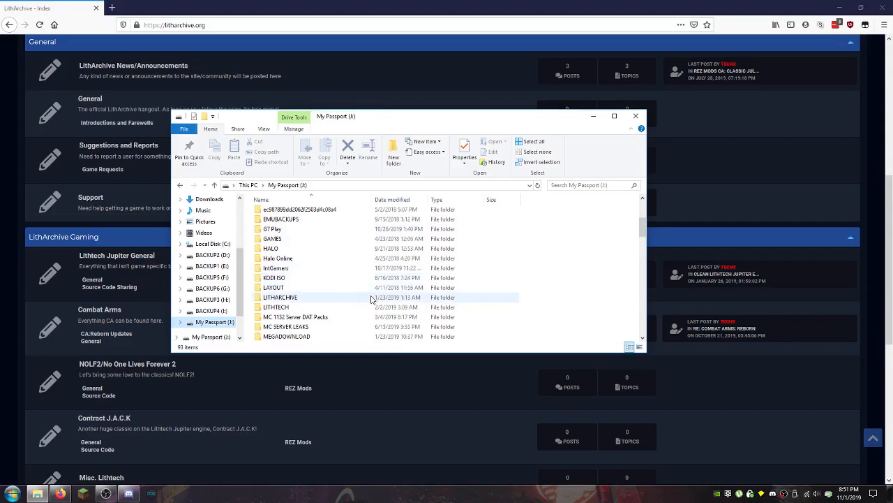
click(280, 296)
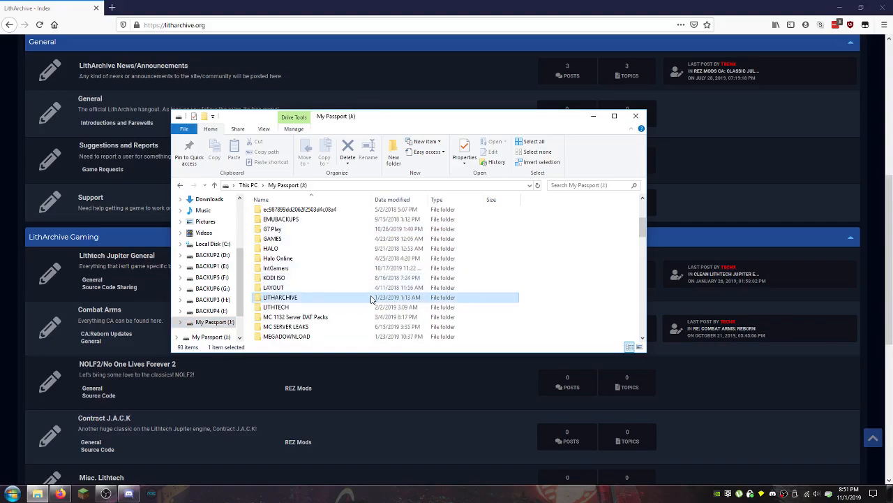
double_click(280, 297)
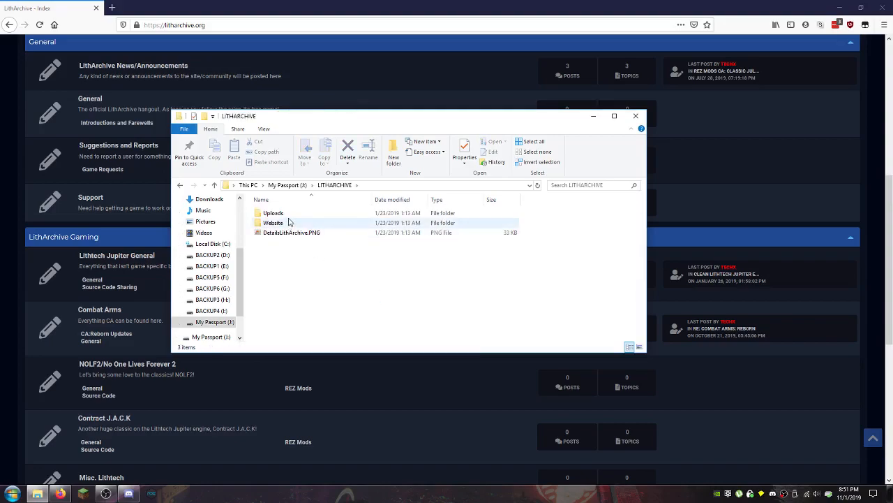
click(273, 213)
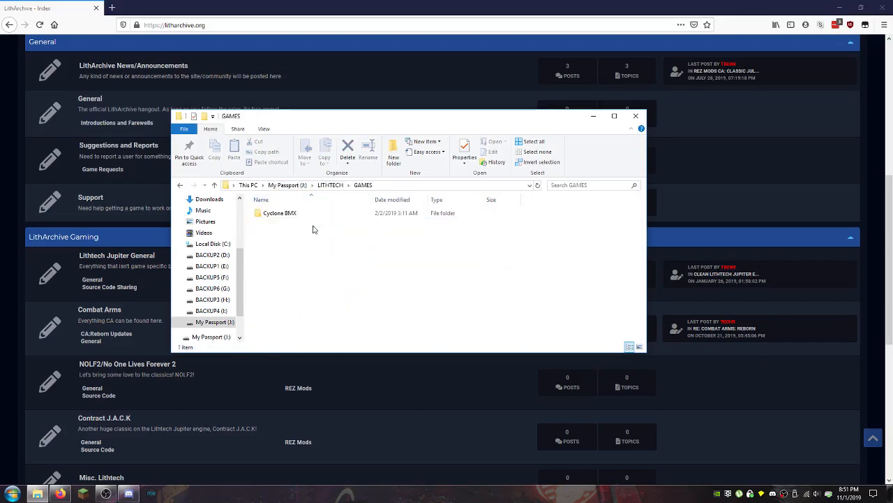
double_click(279, 213)
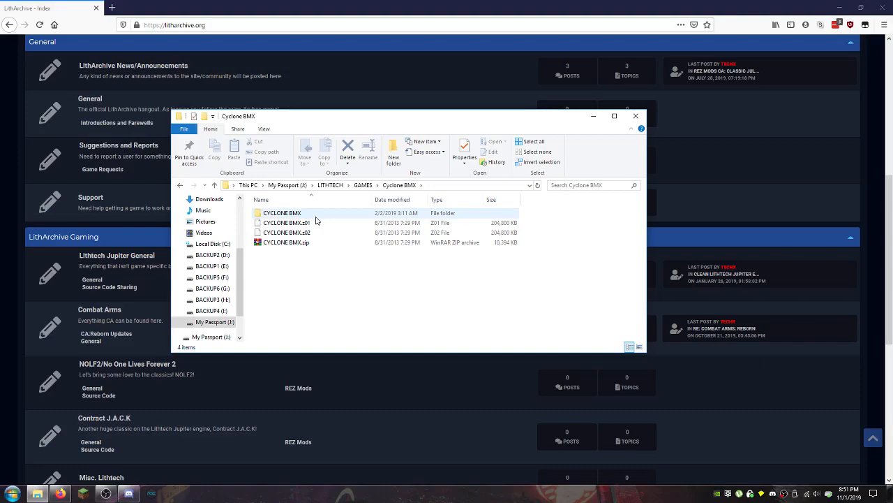
click(362, 185)
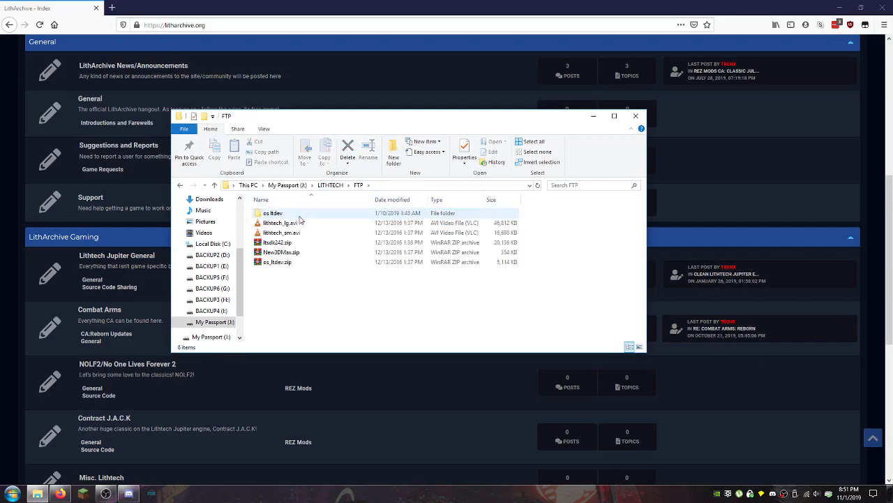
click(287, 185)
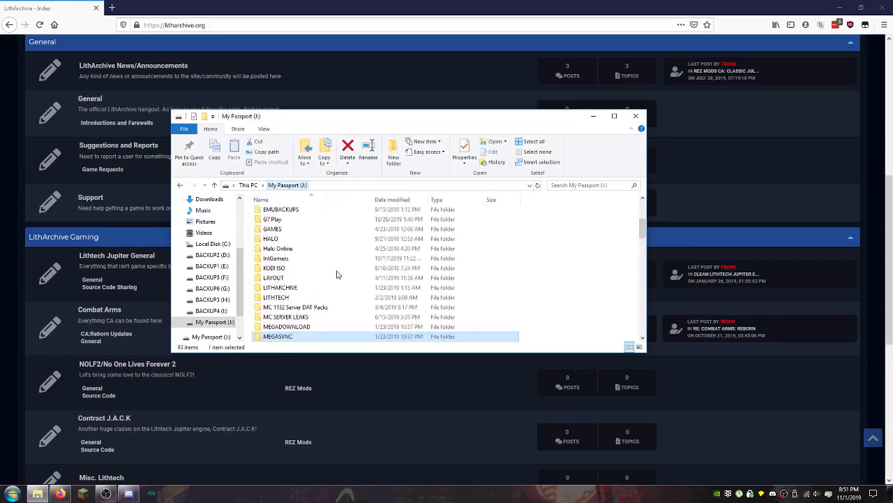
Open MEGADOWNLOAD, then Lithtech Games and its Combat Arms folders
double_click(278, 336)
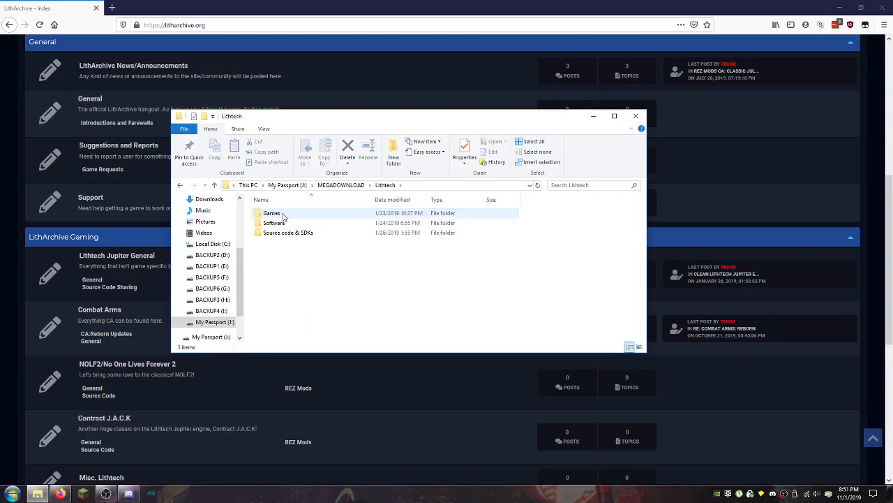
double_click(272, 213)
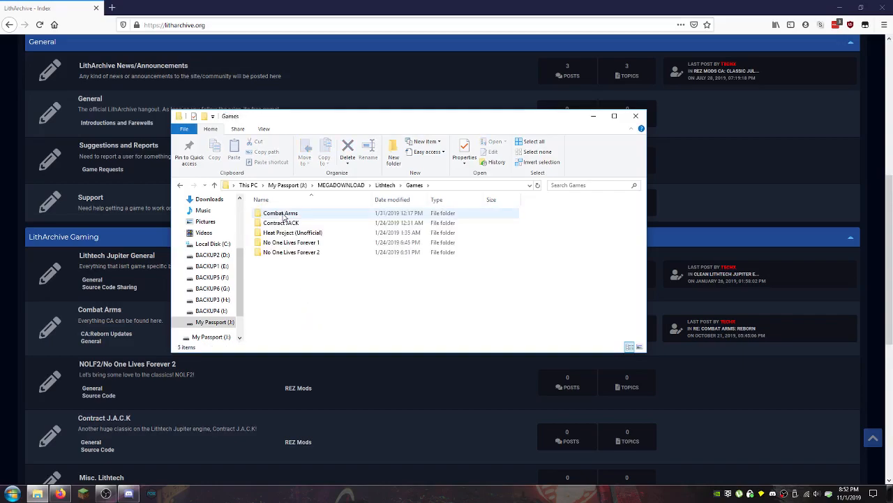
double_click(292, 232)
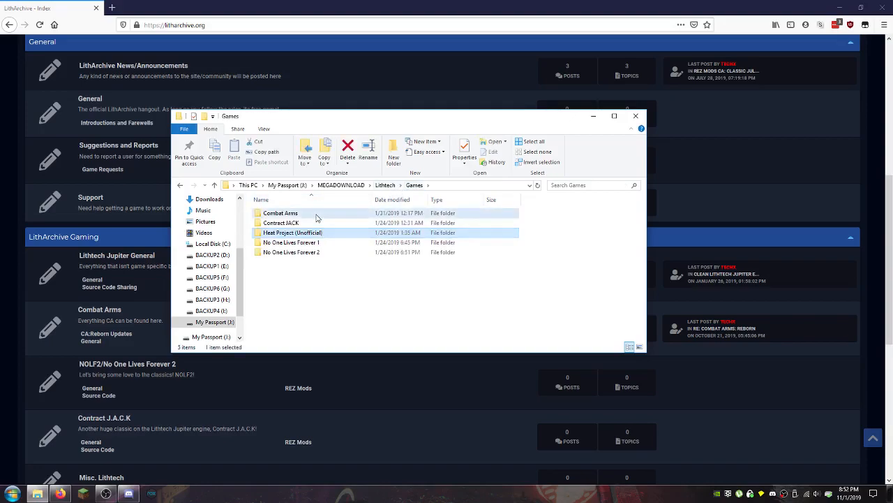
double_click(280, 213)
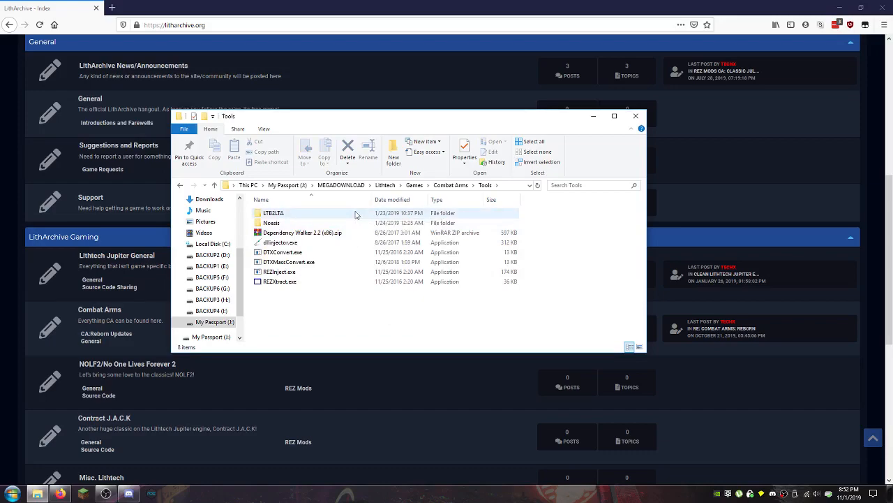
Browse the Software and Jupiter ENT folders, then switch to Local Disk (C:)
double_click(273, 213)
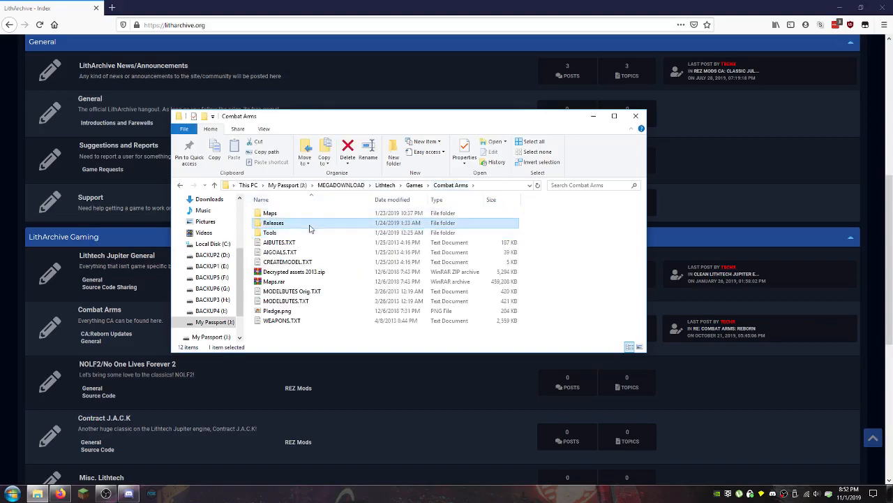
double_click(273, 222)
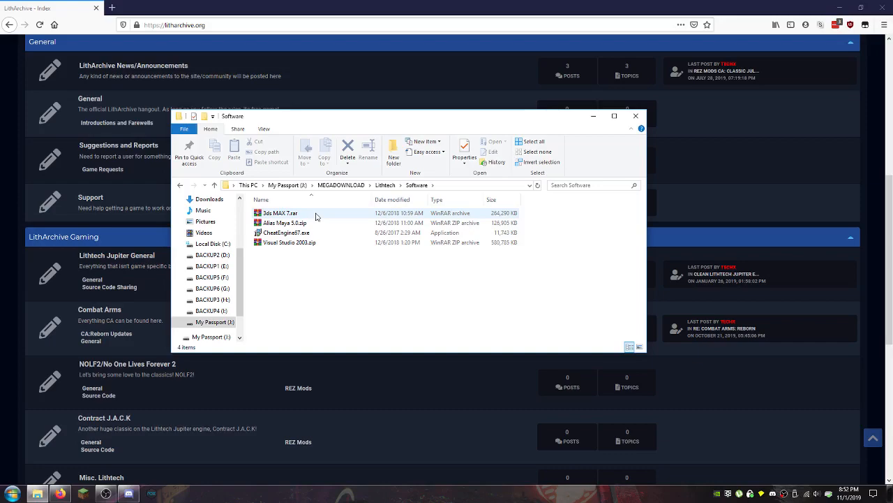
click(386, 185)
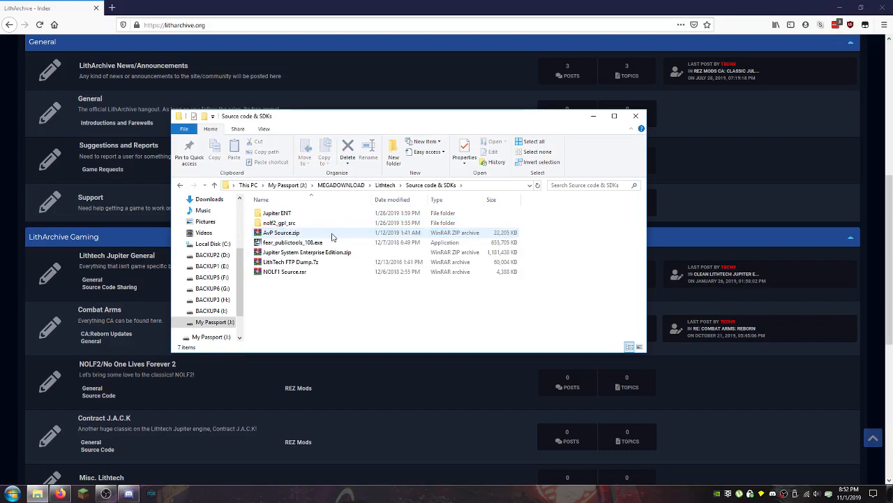
double_click(277, 213)
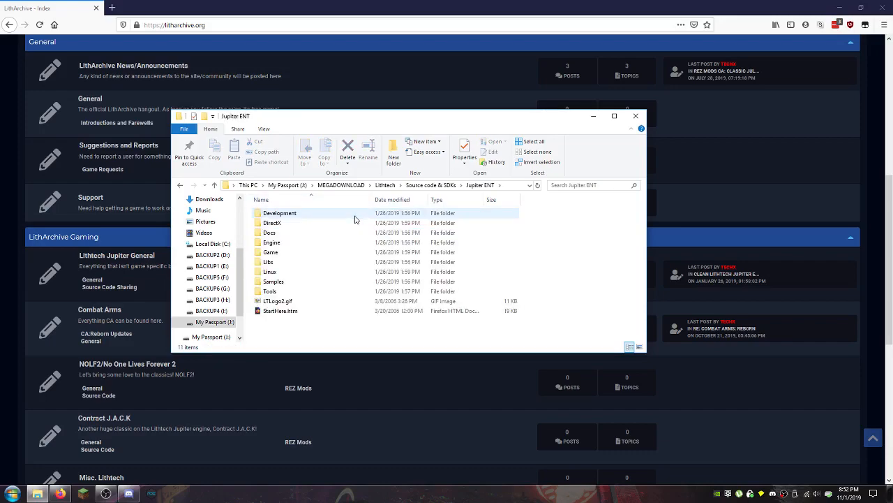
click(213, 243)
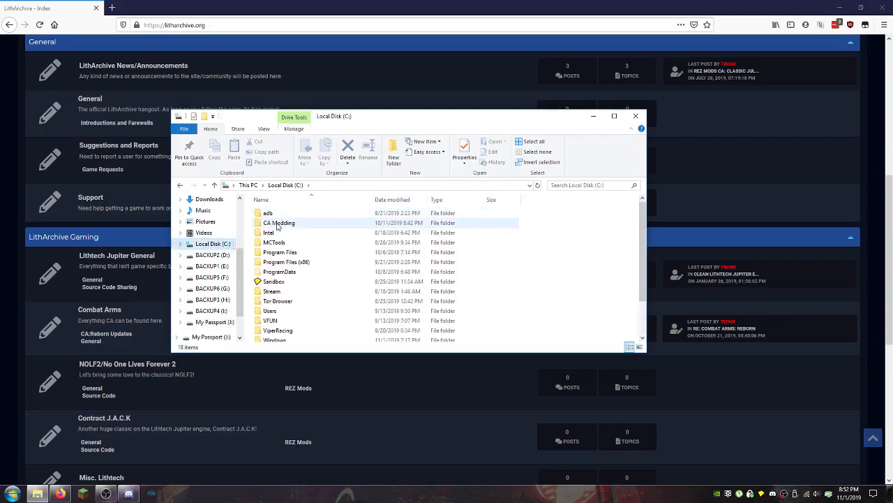
Enter CA Modding, look inside the Game folder, and return to CA
double_click(280, 222)
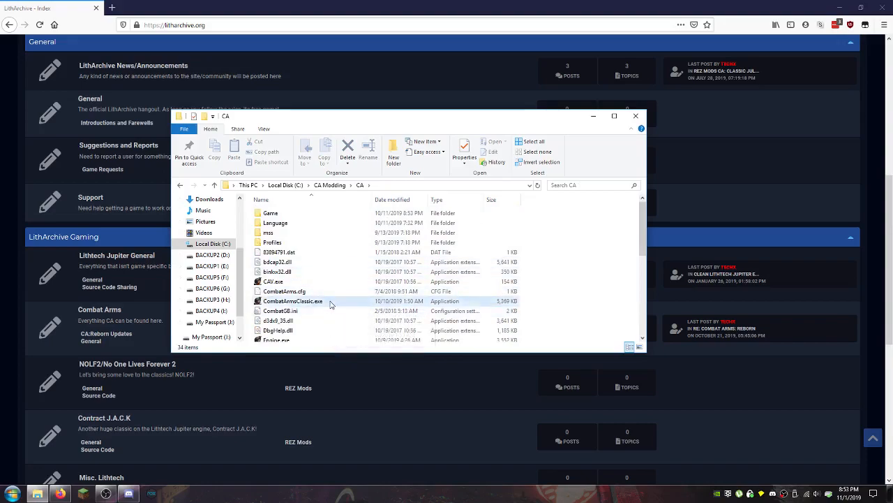
double_click(293, 301)
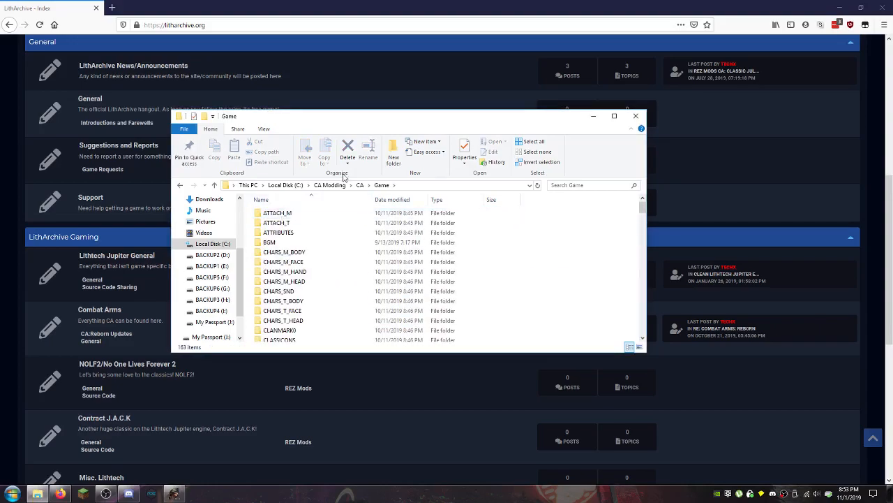
click(360, 185)
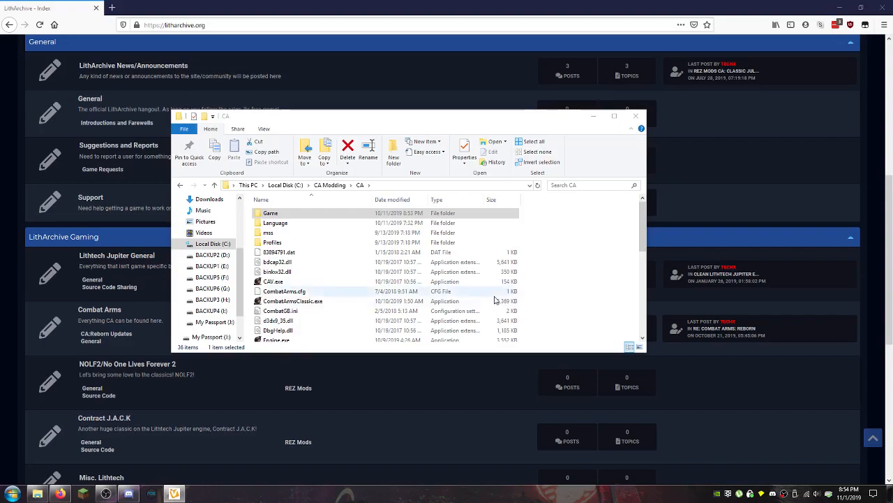
Duplicate Engine.exe and rename the copy to Engine - Copy.hex
click(277, 316)
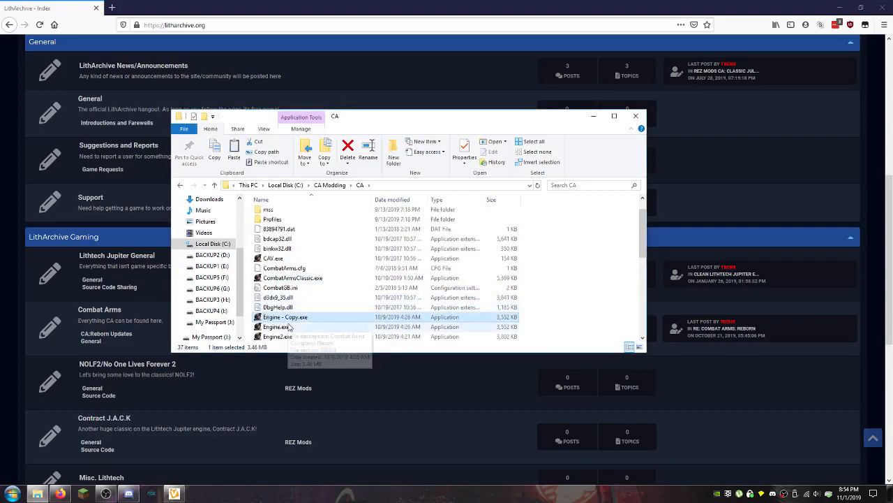
click(284, 316)
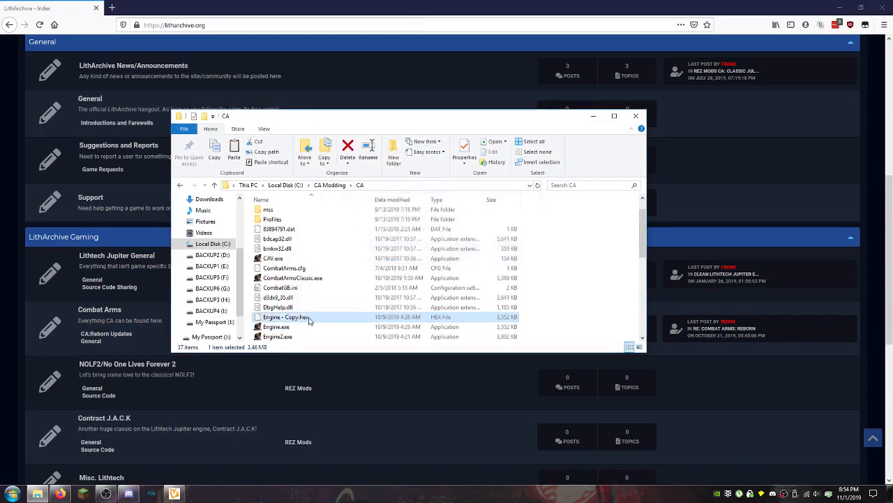
double_click(287, 317)
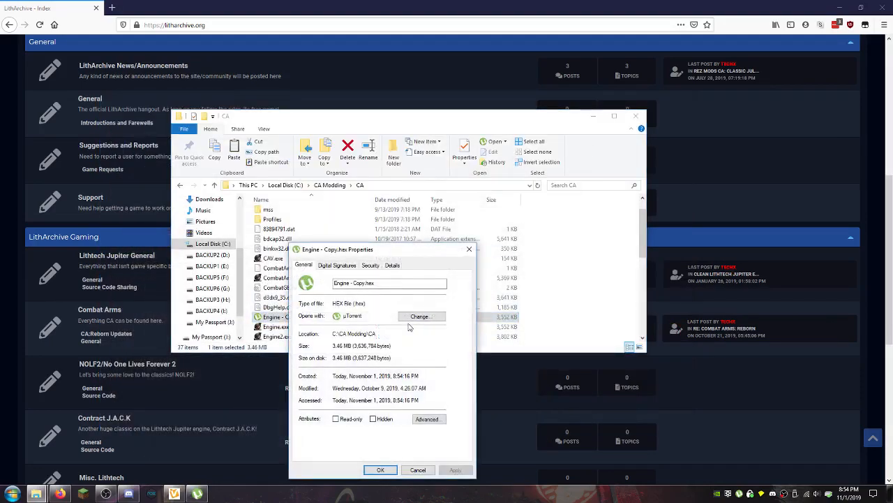
Set HxD as the app for .hex files and open Engine - Copy.hex
click(422, 316)
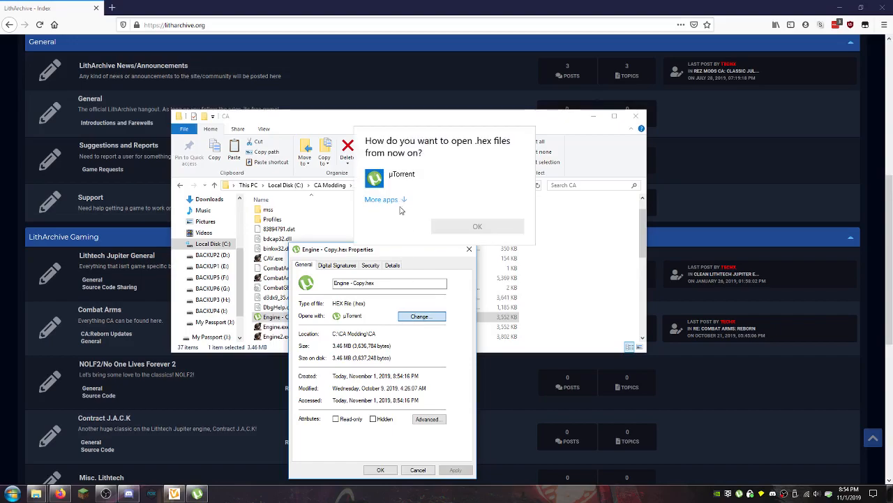
click(382, 199)
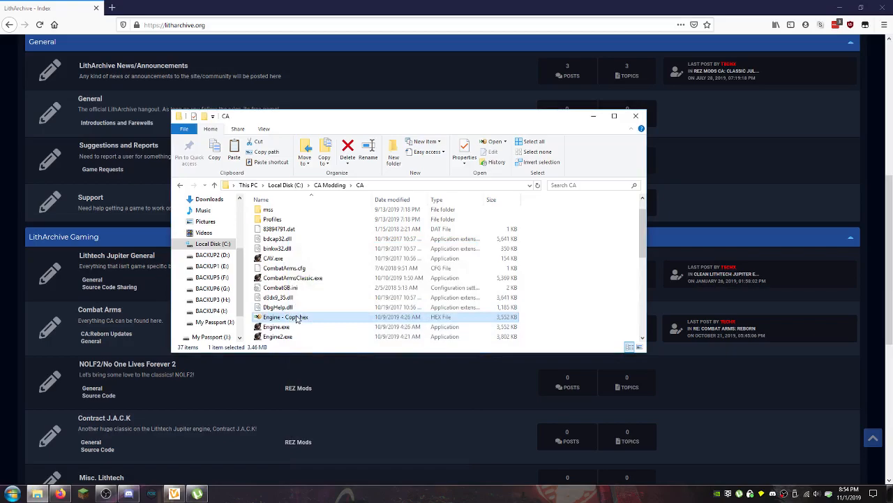
double_click(287, 317)
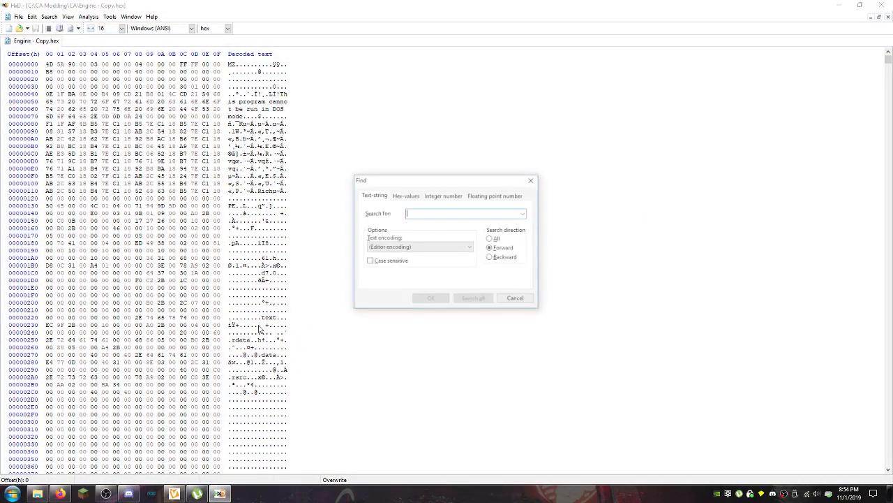
Search Engine - Copy.hex for the game/RS.rez reference
text(game/RS.rez)
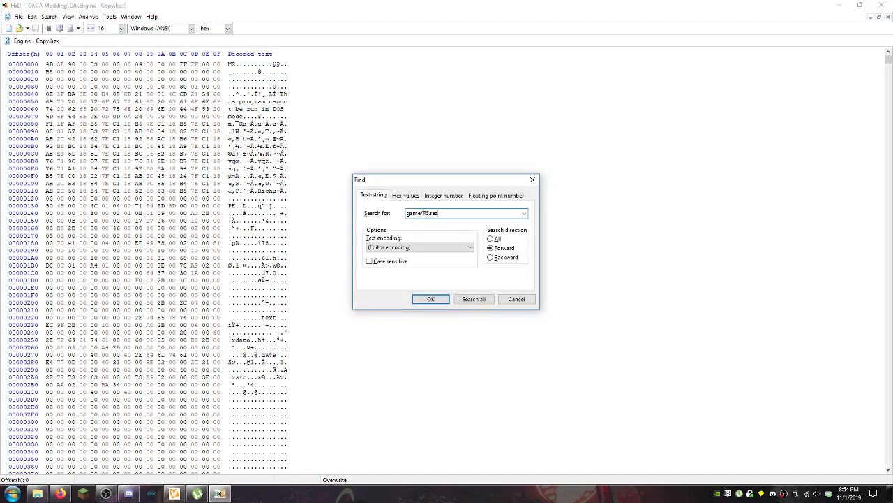
triple_click(464, 212)
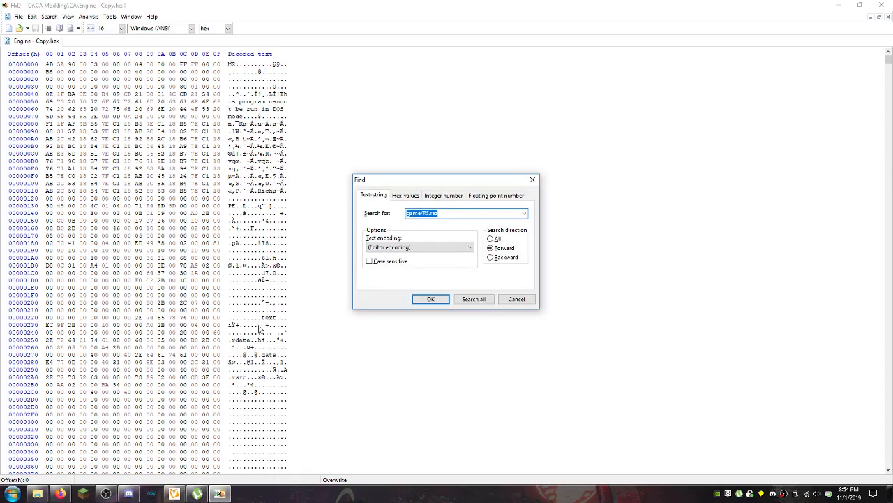
text(rs.rez)
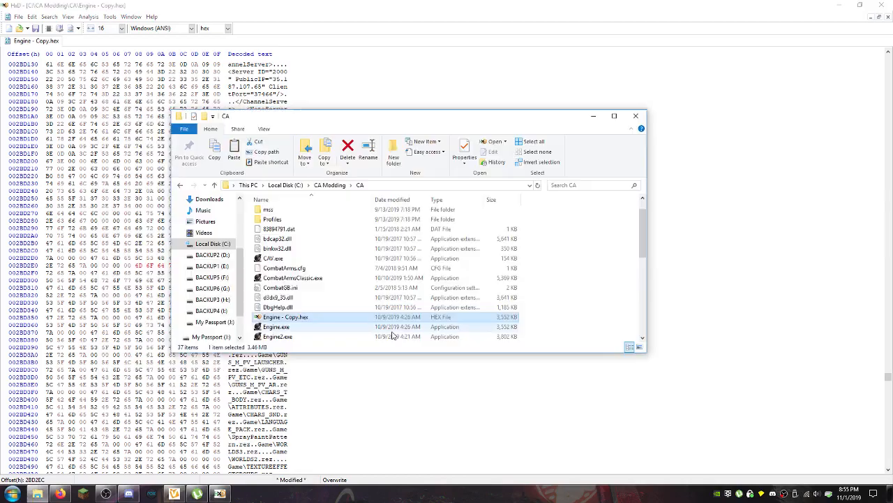
Create a new folder inside the CA directory
right_click(391, 335)
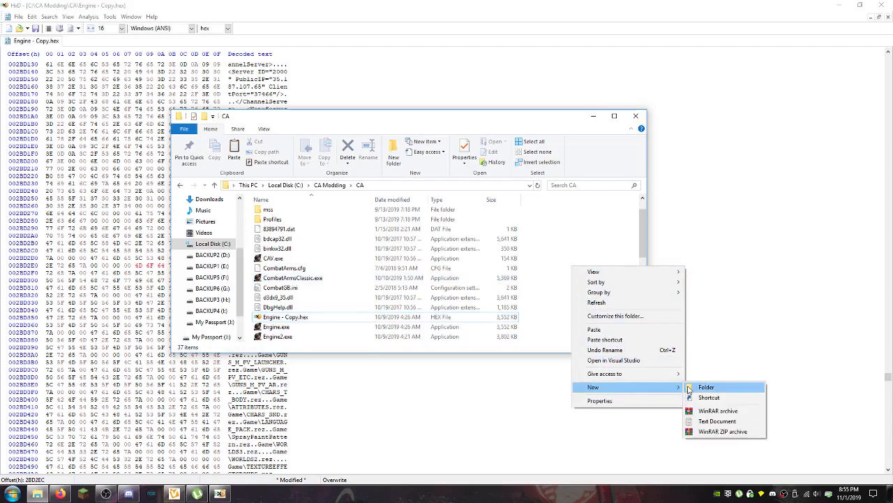
click(706, 387)
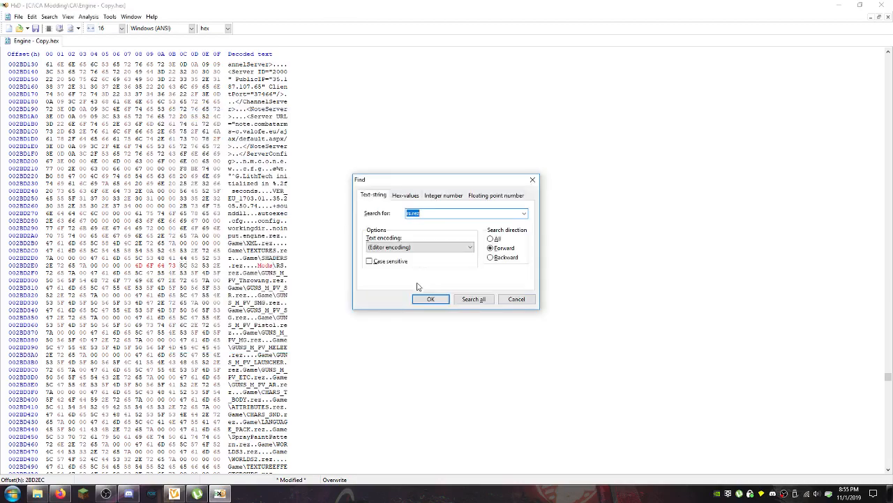
Overwrite the path bytes to read Mods\RS.rez, then close HxD saving changes
text(Game\RS)
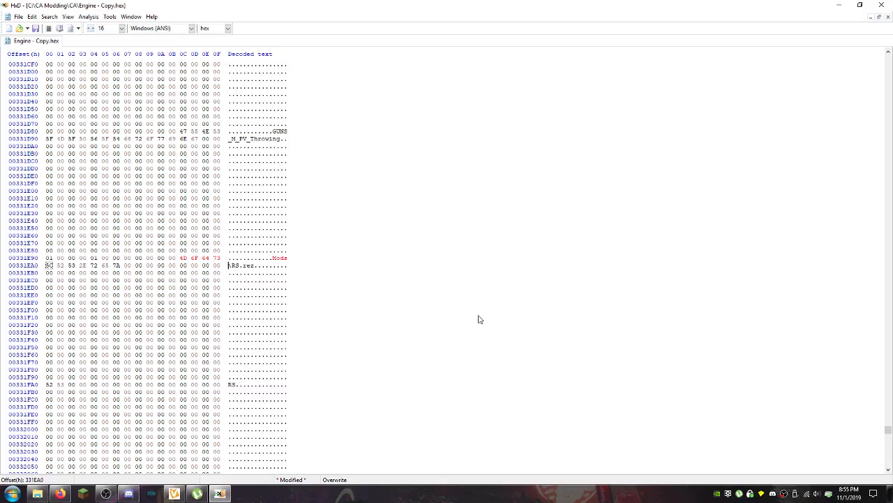
mouse_move(871, 8)
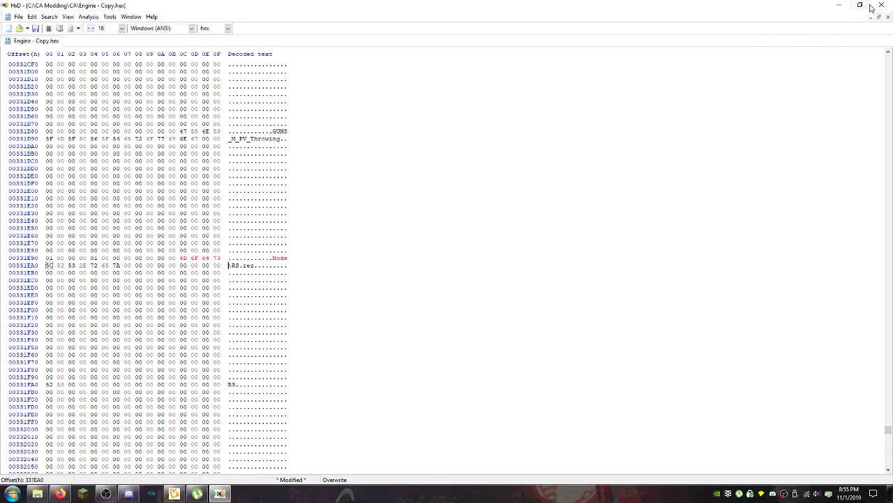
click(882, 5)
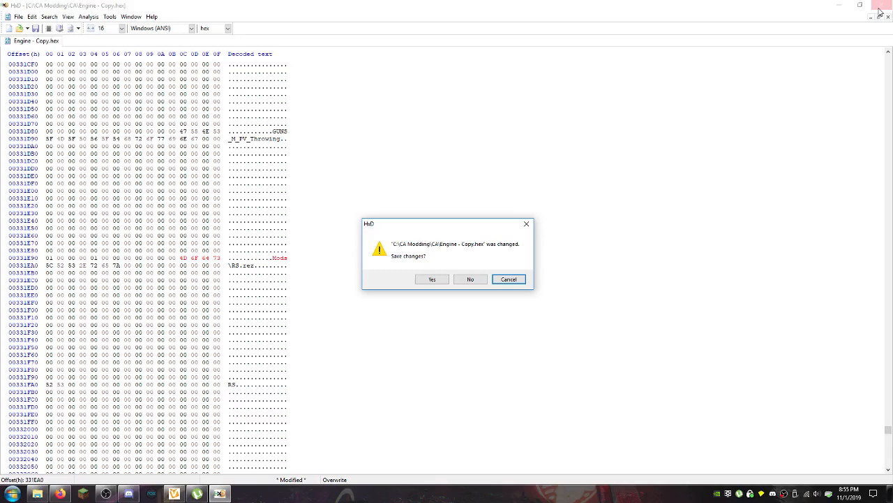
click(470, 279)
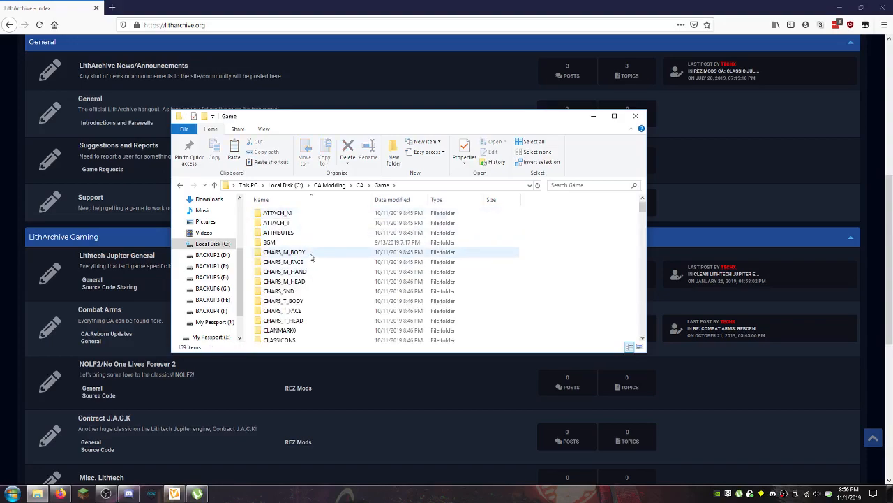
Open CHARS_M_BODY and click through its ST_*_CHILD.LTB body files
double_click(284, 252)
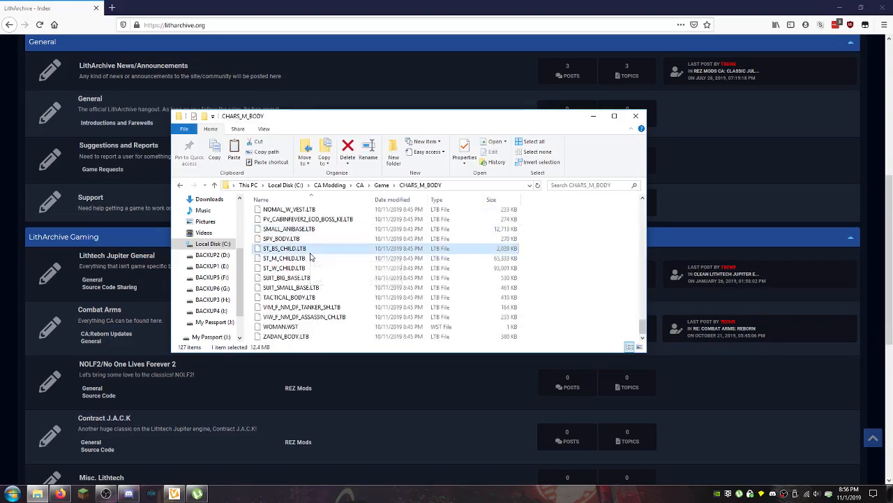
click(284, 258)
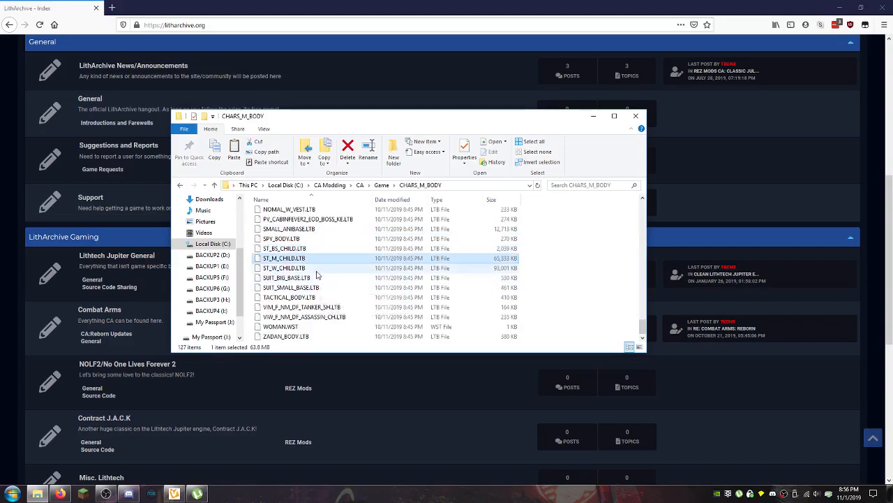
click(284, 268)
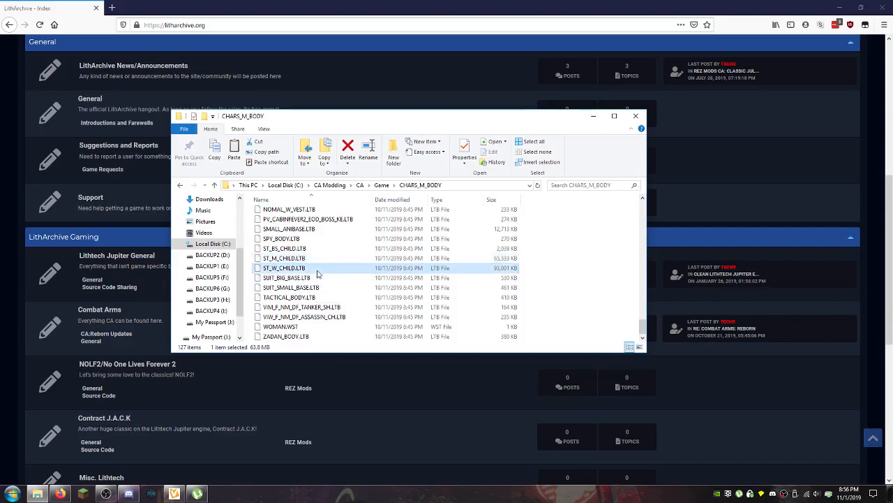
mouse_move(323, 263)
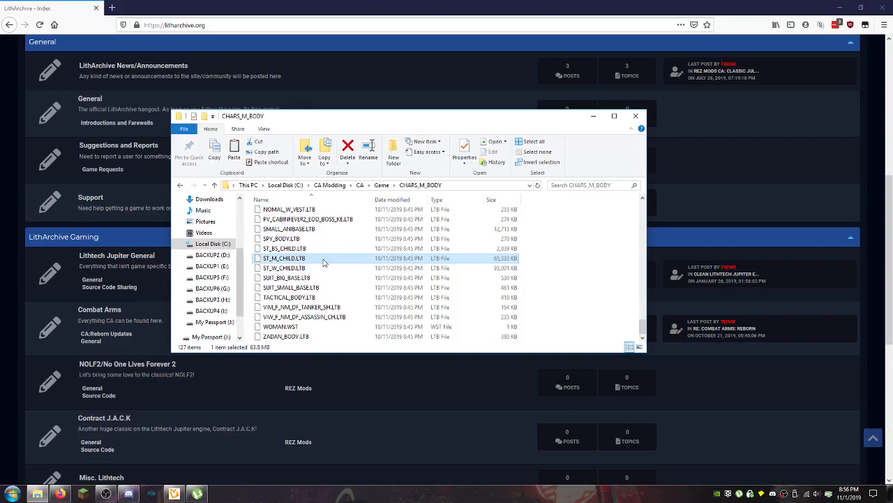
click(280, 326)
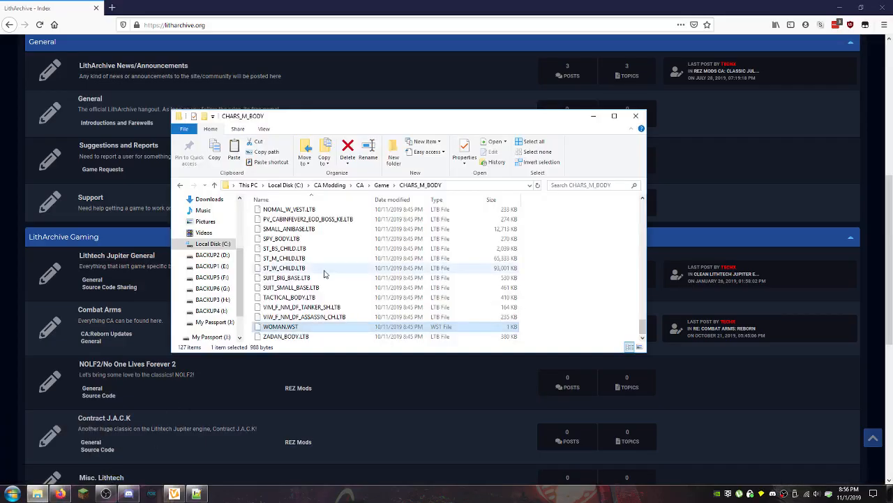
scroll(down, 3)
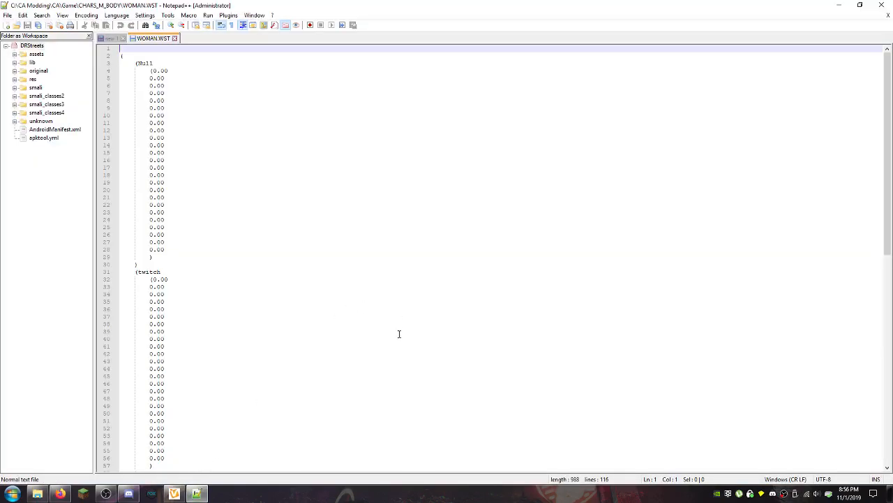
mouse_move(379, 314)
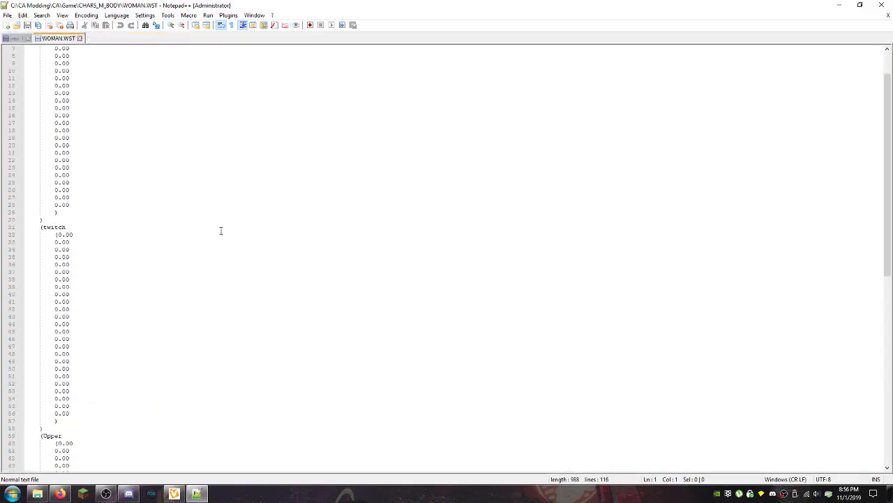
Scroll through WOMAN.WST's Null and twitch blocks of 0.00 values
scroll(down, 3)
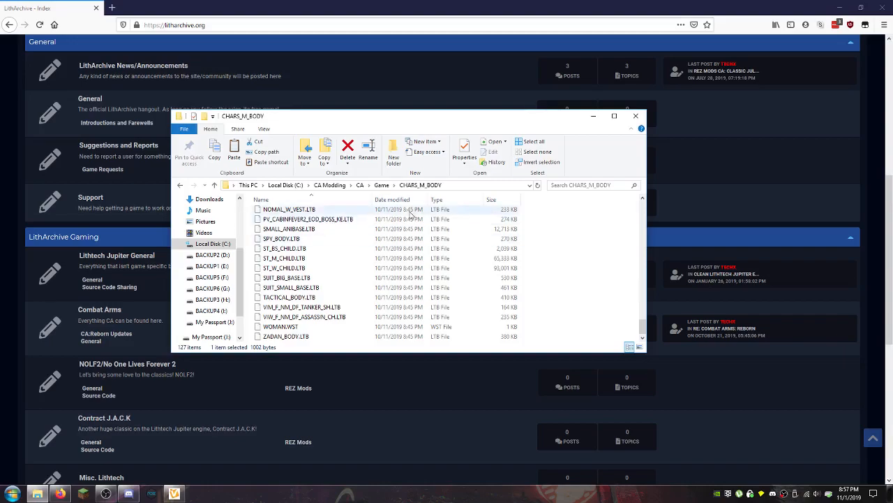
Return to the Game folder, scroll past its subfolders and select XML
click(381, 185)
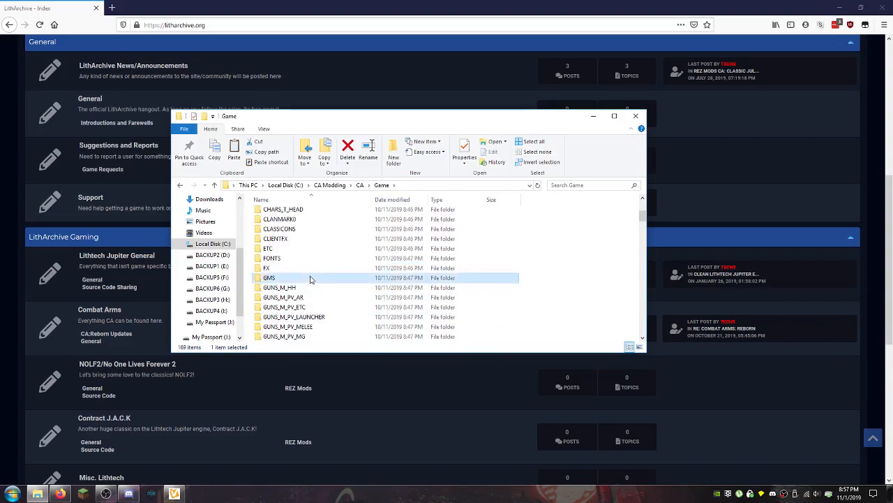
scroll(down, 3)
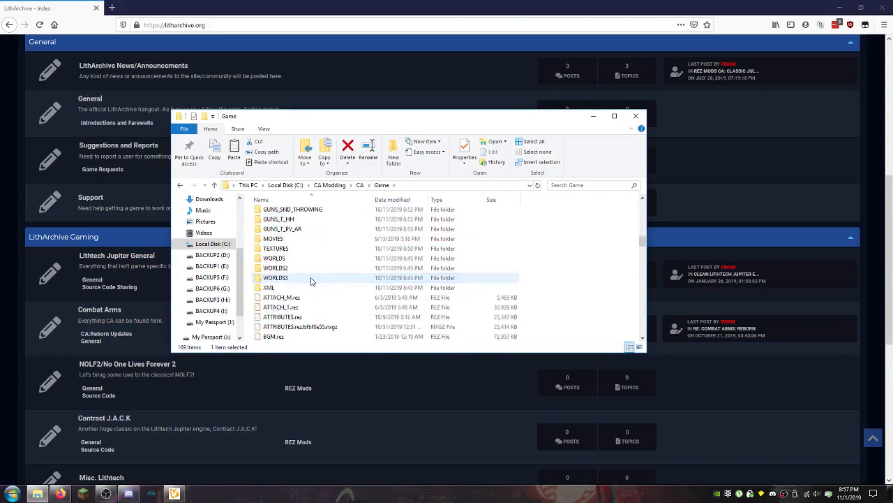
click(268, 287)
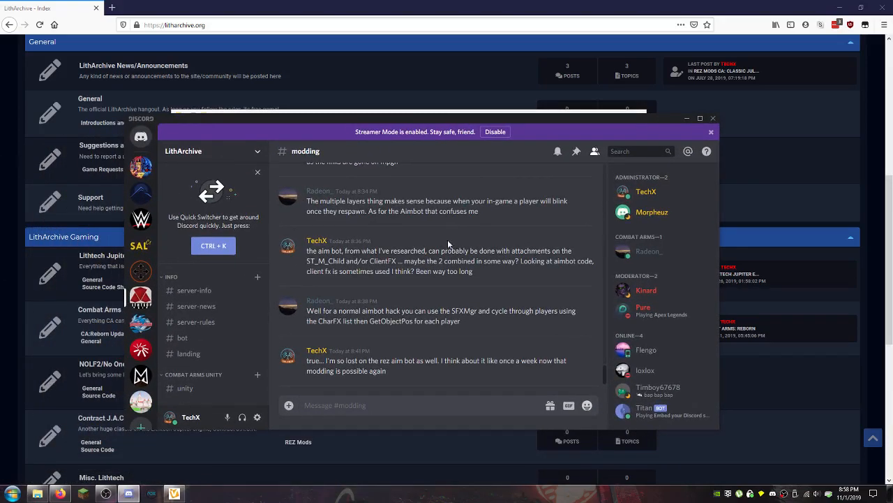
Scroll through earlier #modding messages about rez chams, Shield ESP and ltb render layers
scroll(down, 3)
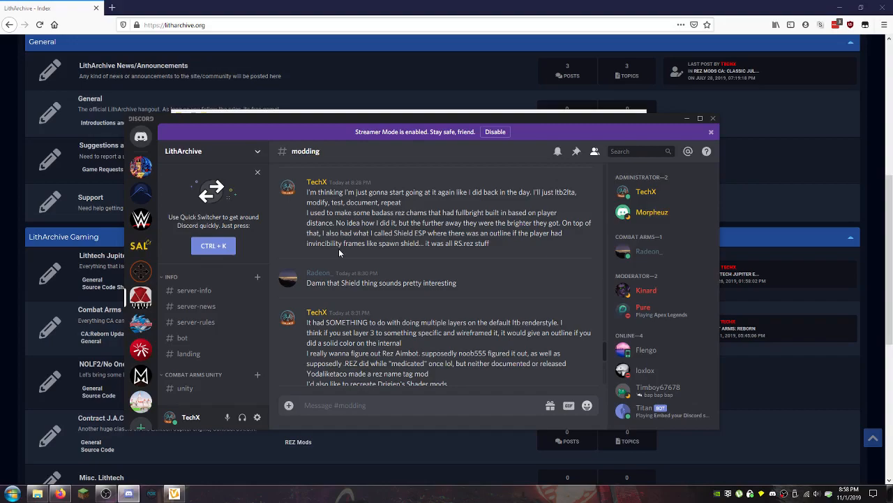
mouse_move(408, 124)
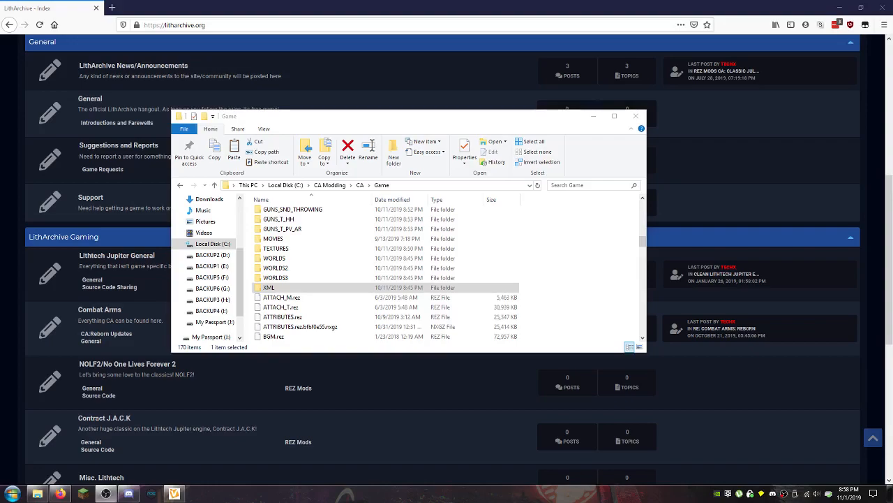
Duplicate ATTRIBUTES.rez.bfbf0e55.nxgz and open the copy in HxD Hex Editor
click(300, 326)
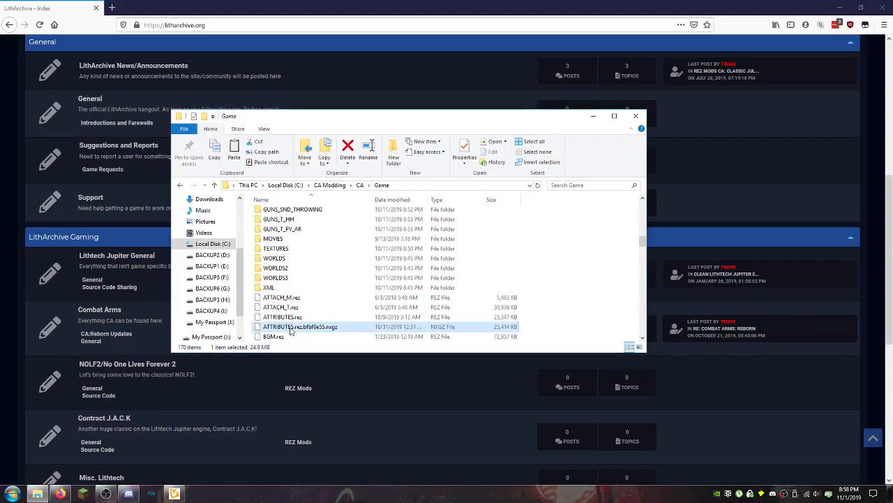
scroll(down, 3)
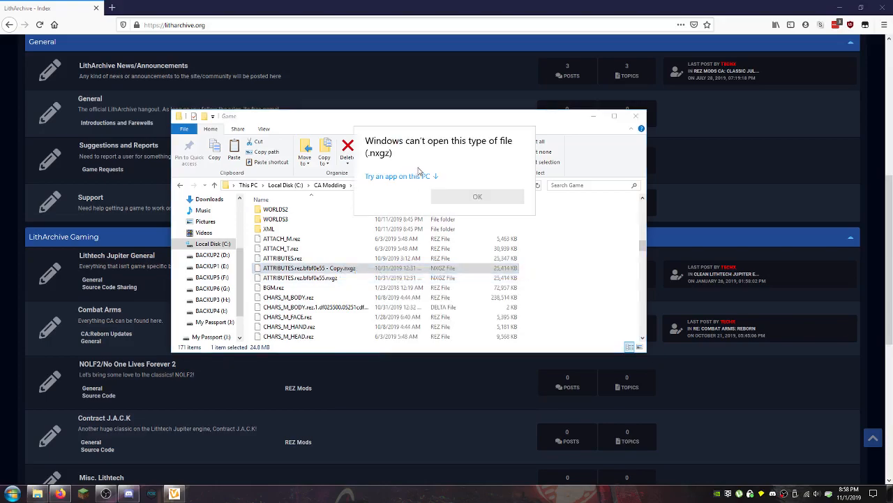
click(397, 175)
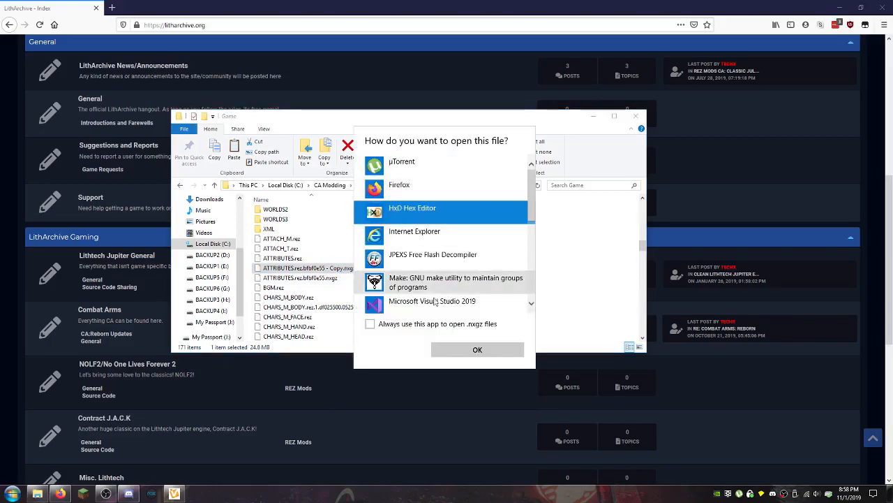
click(478, 349)
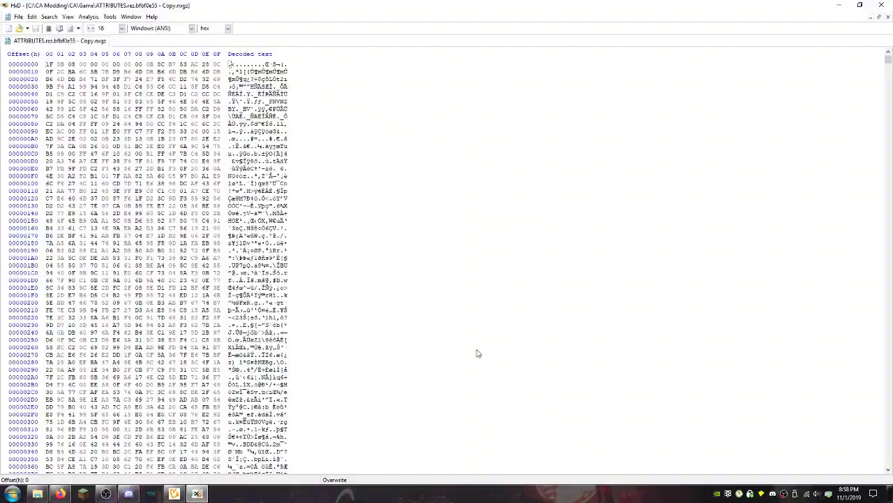
scroll(down, 3)
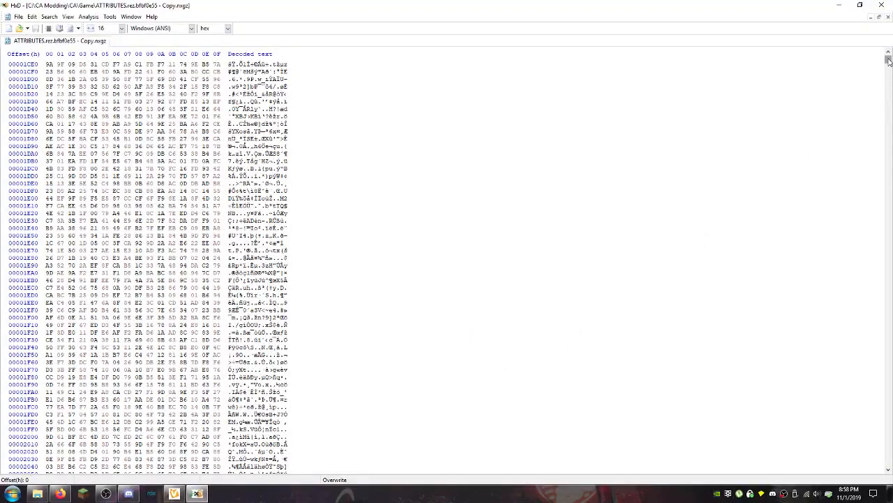